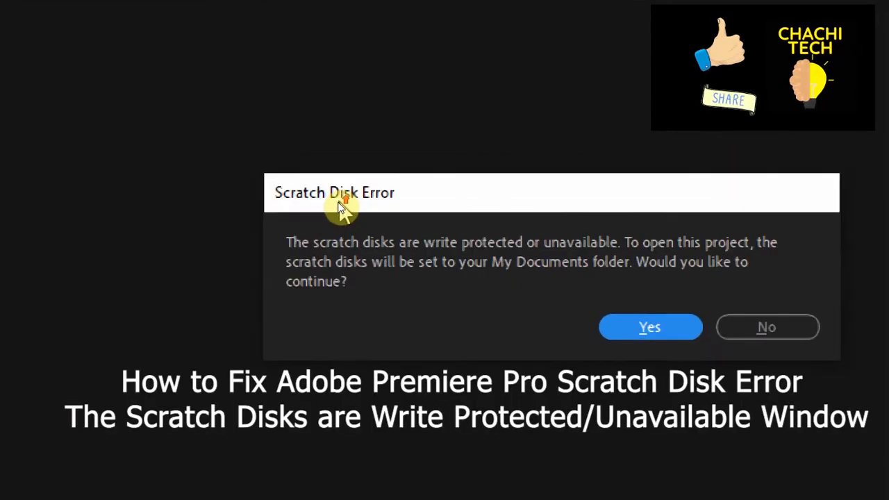
mouse_move(334, 233)
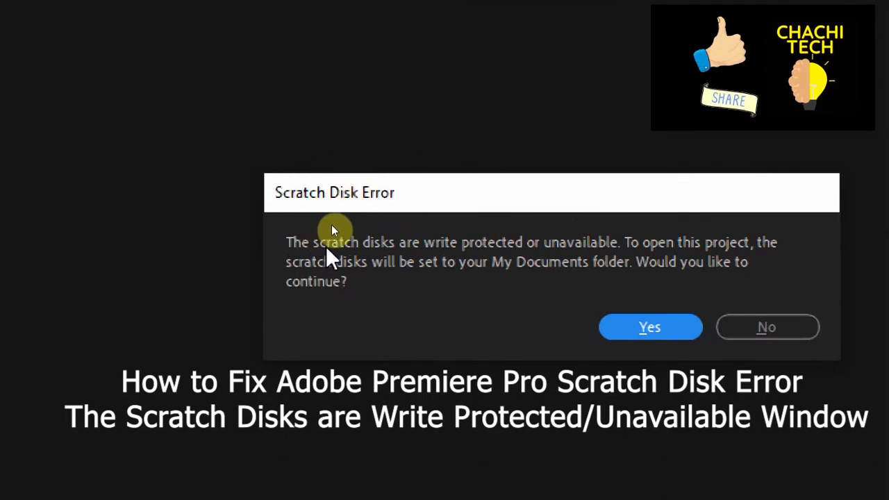
mouse_move(461, 225)
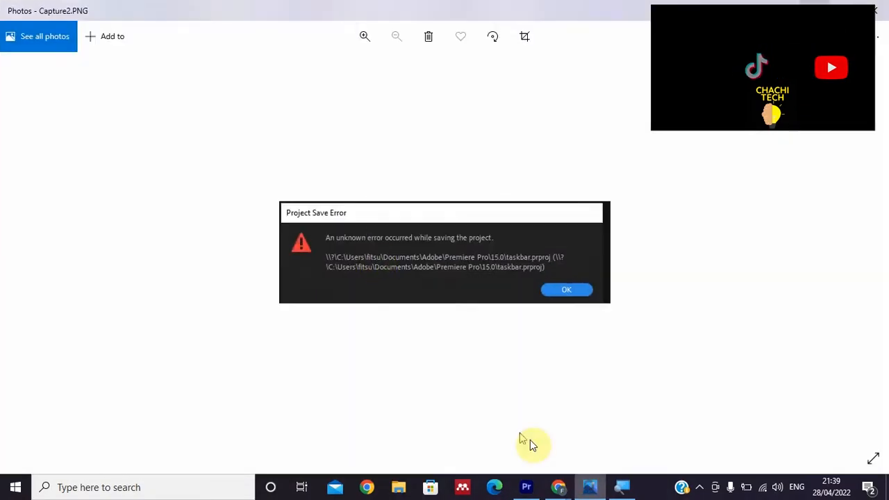
mouse_move(332, 230)
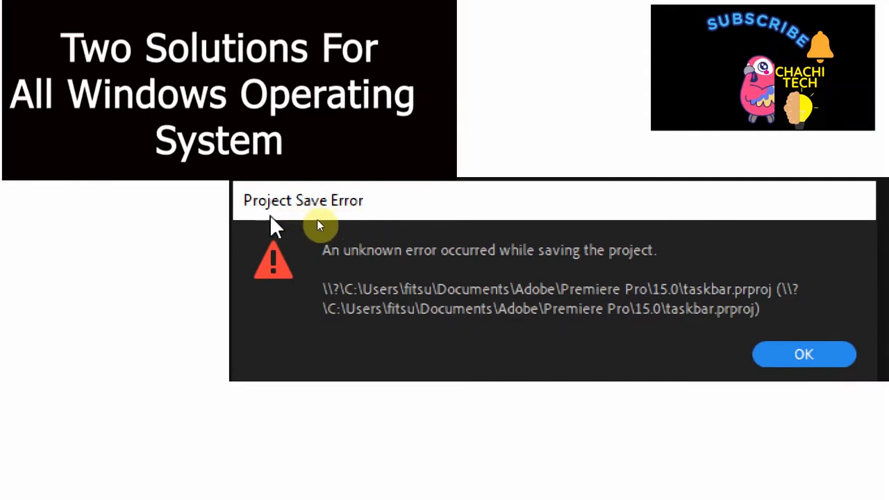
Launch Windows Security and scroll Virus & threat protection down to Ransomware protection.
click(803, 354)
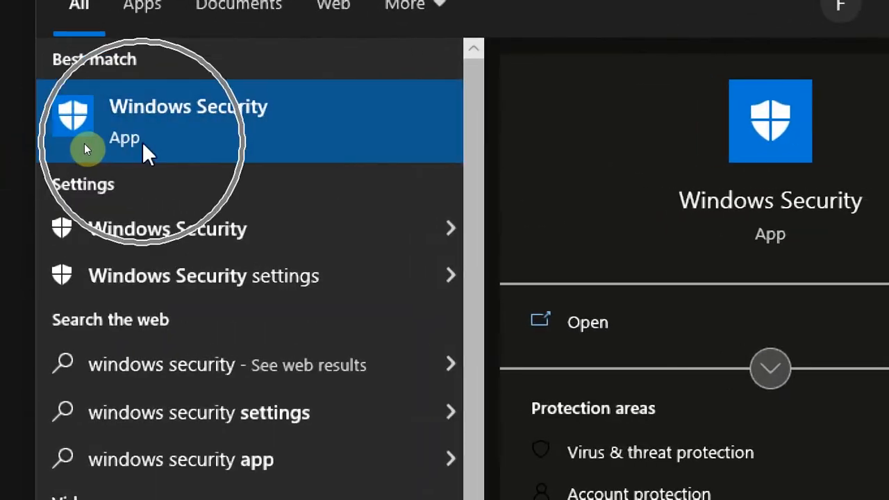
click(189, 118)
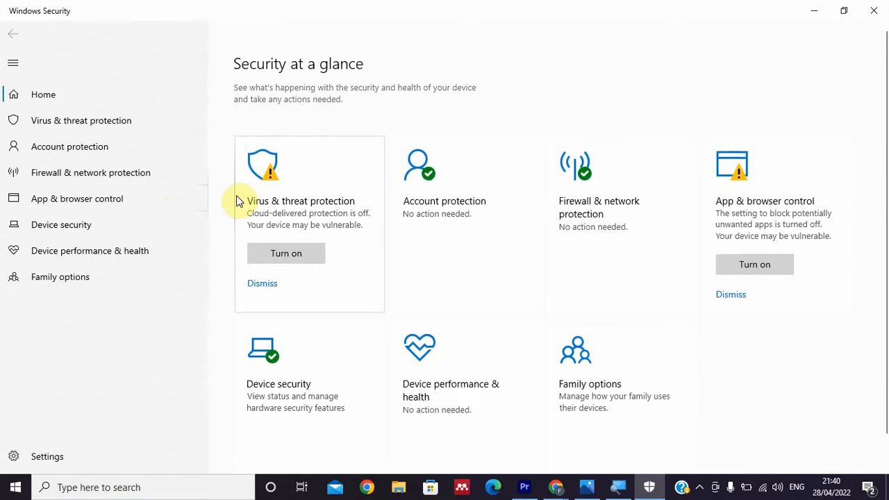
mouse_move(318, 209)
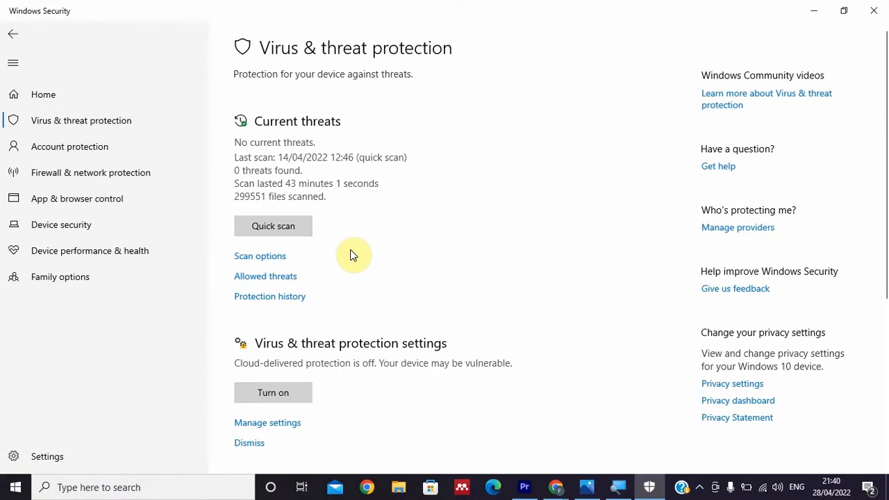
scroll(down, 3)
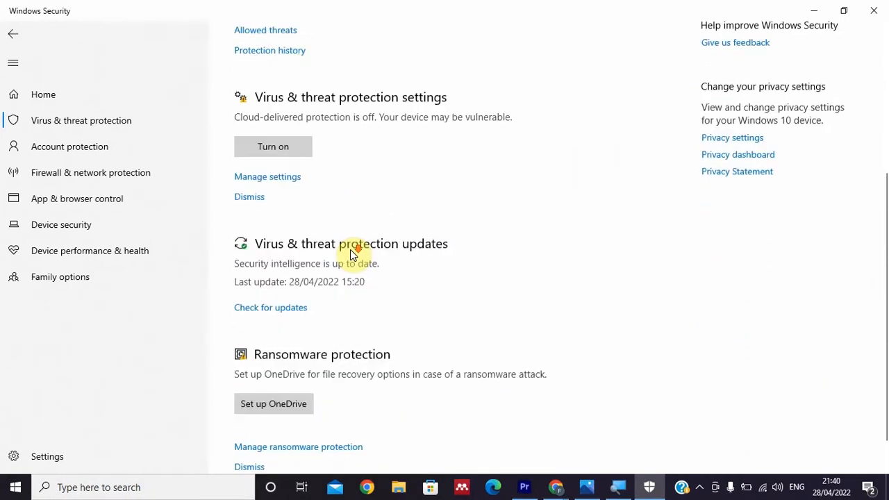
scroll(down, 3)
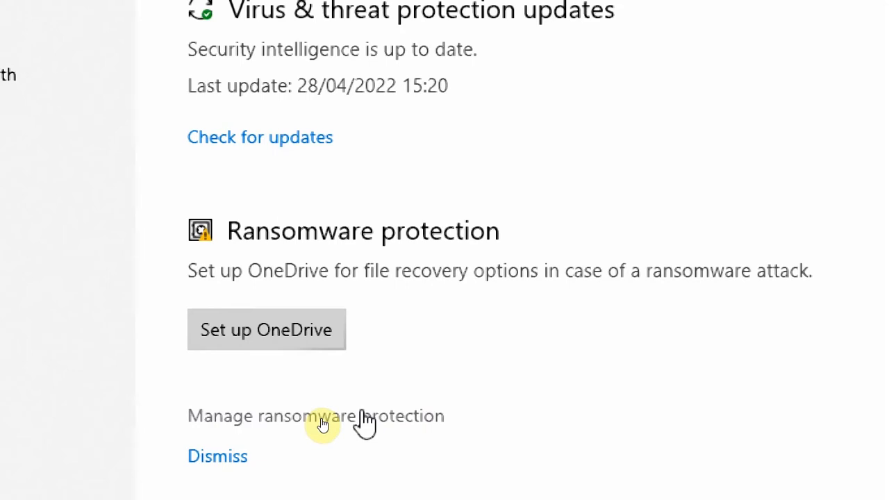
From Manage ransomware protection, reach Allow an app and browse all apps to add one.
click(317, 416)
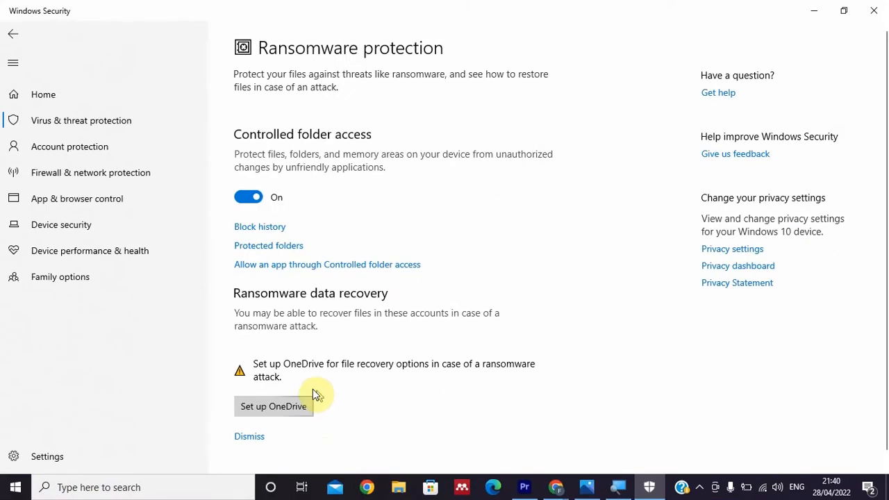
mouse_move(283, 279)
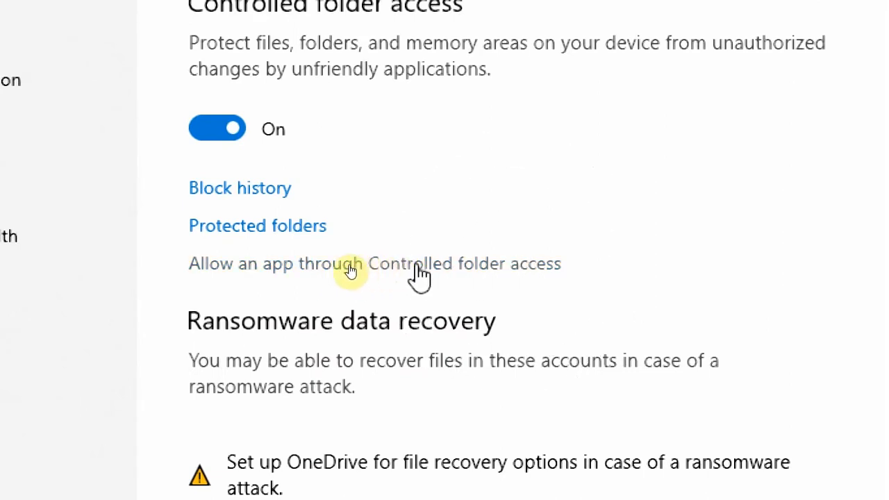
click(350, 270)
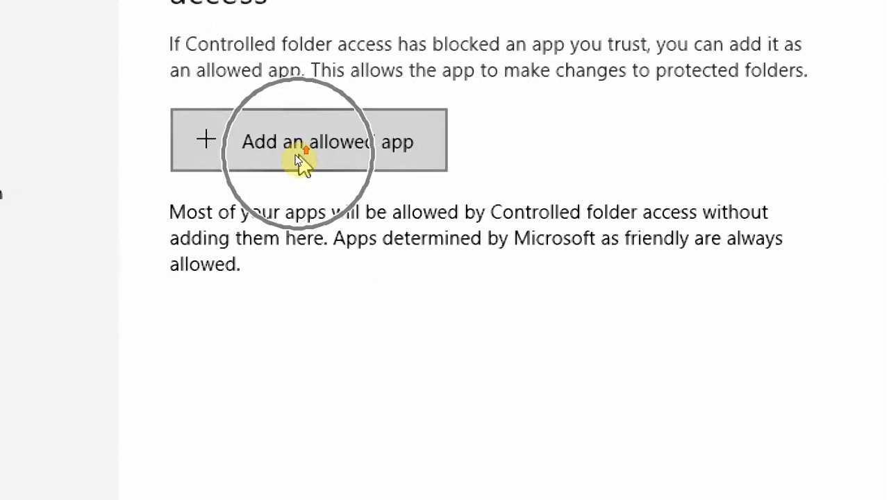
scroll(up, 3)
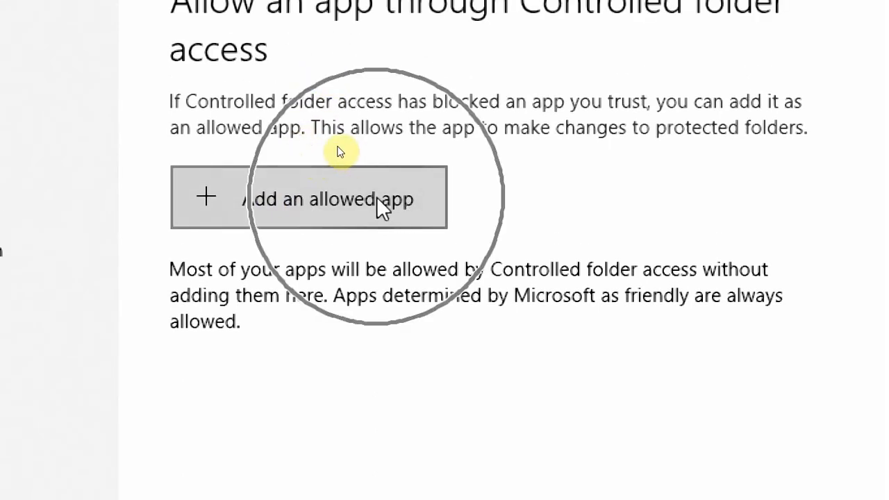
click(334, 197)
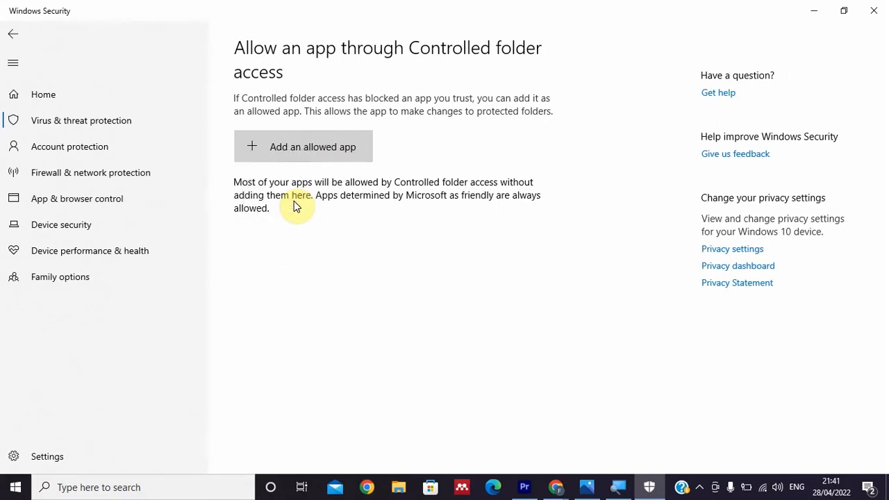
click(311, 147)
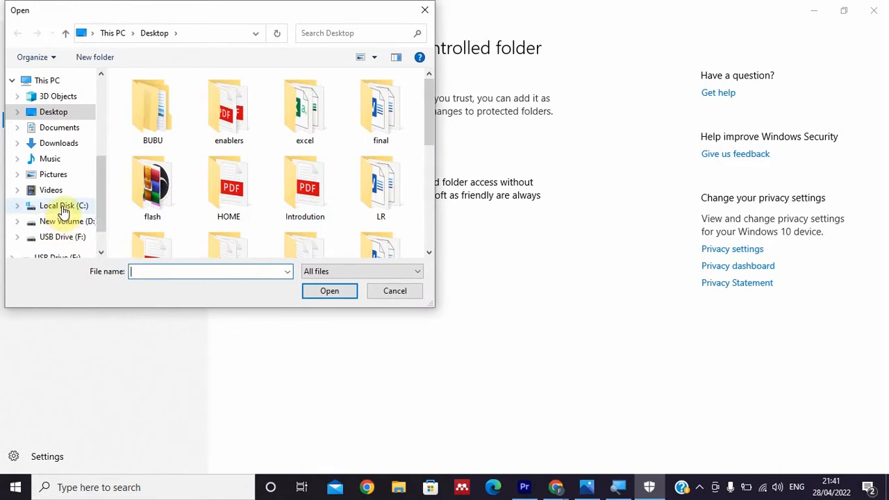
Navigate C: > Program Files > Adobe > Adobe Premiere Pro 2021 in the Open dialog.
click(64, 206)
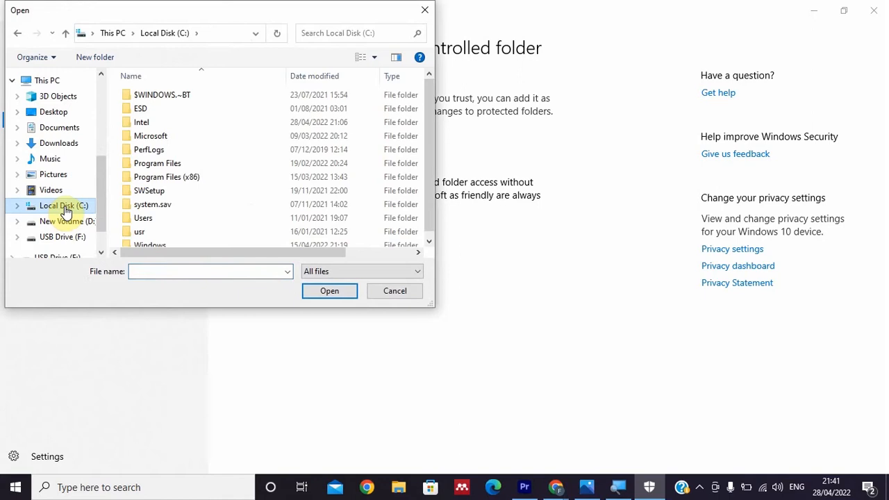
mouse_move(50, 212)
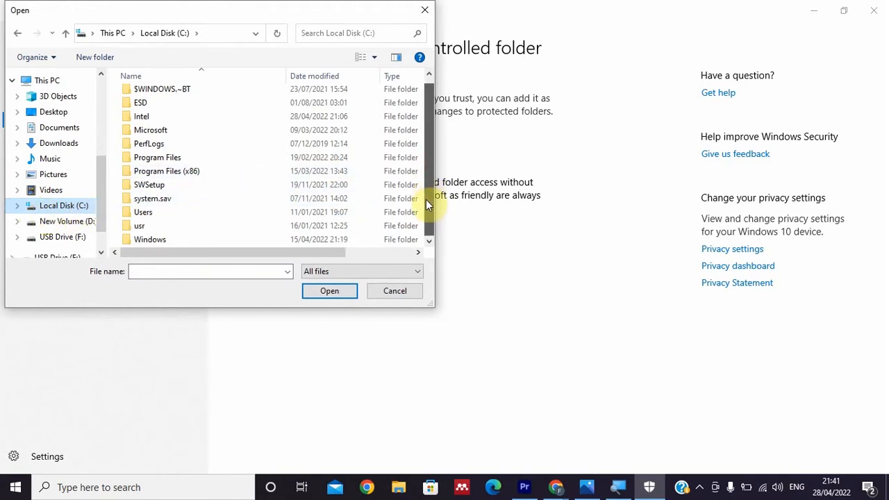
click(156, 157)
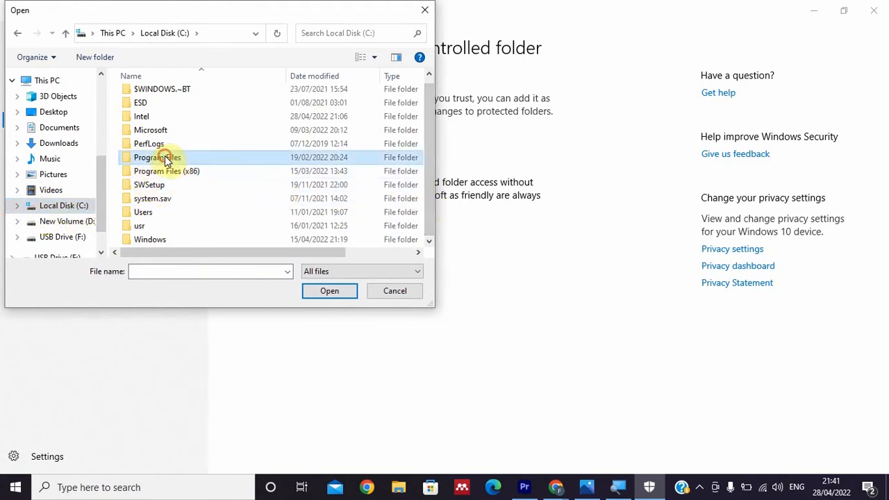
double_click(155, 157)
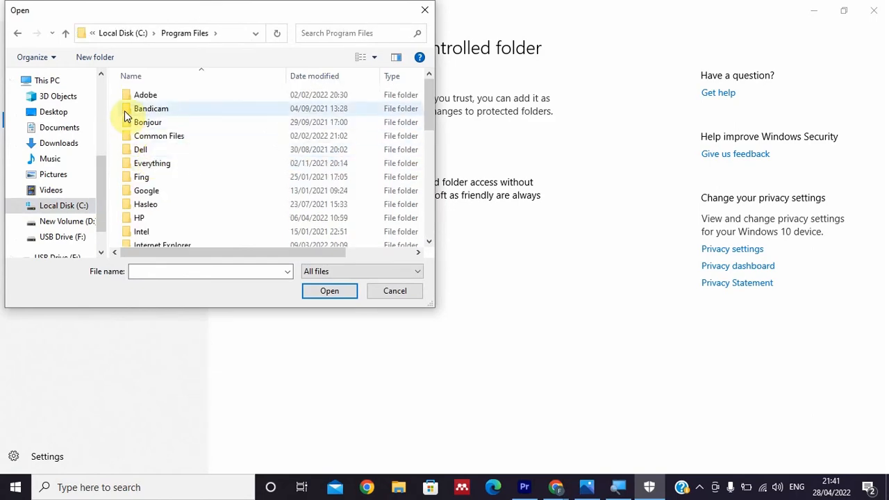
click(146, 94)
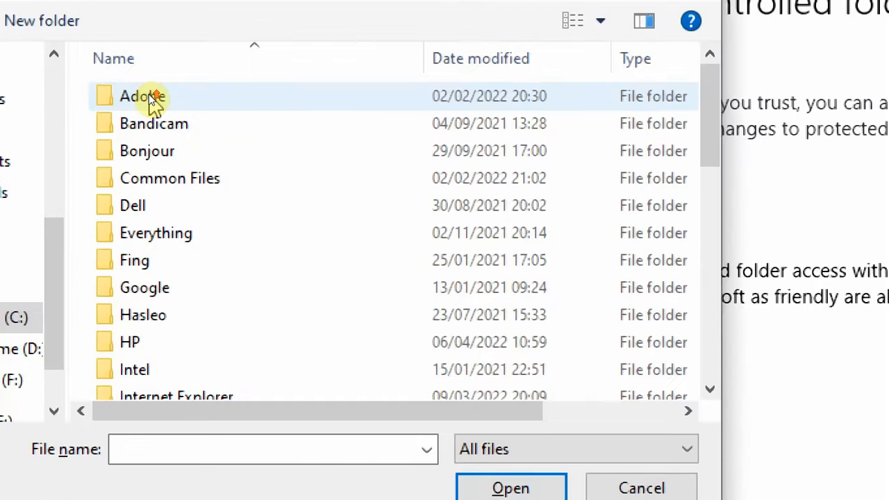
mouse_move(142, 96)
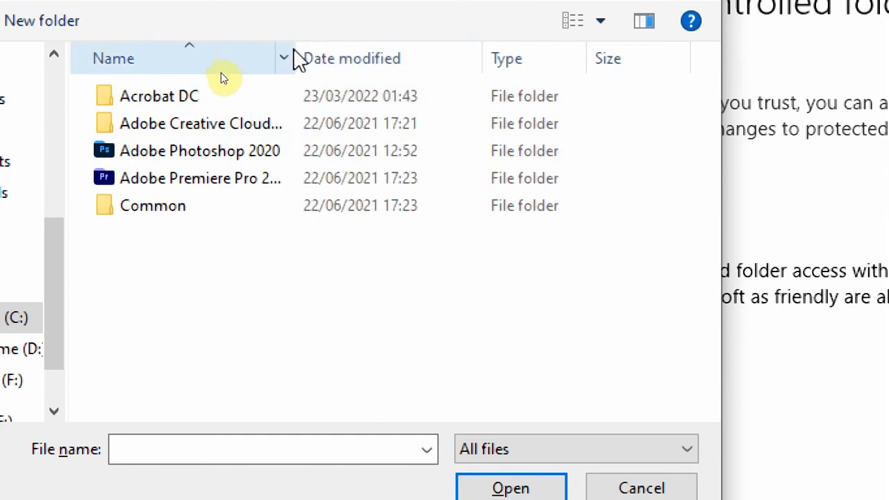
click(206, 177)
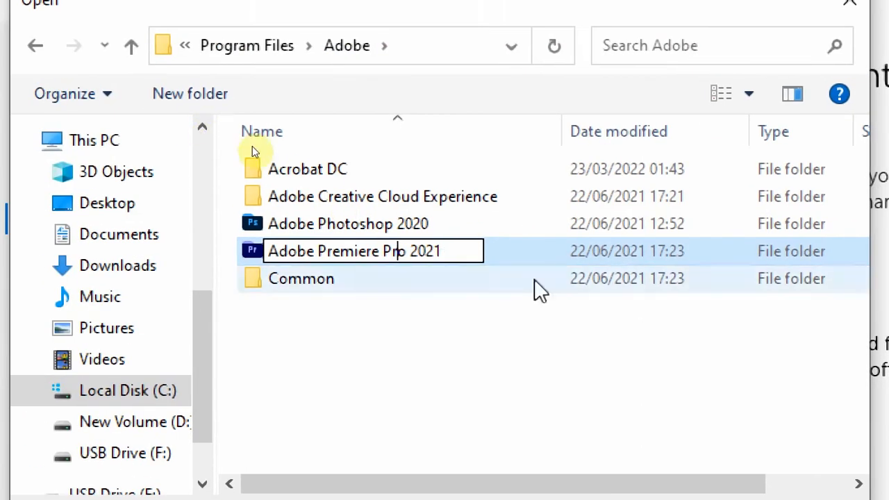
double_click(372, 250)
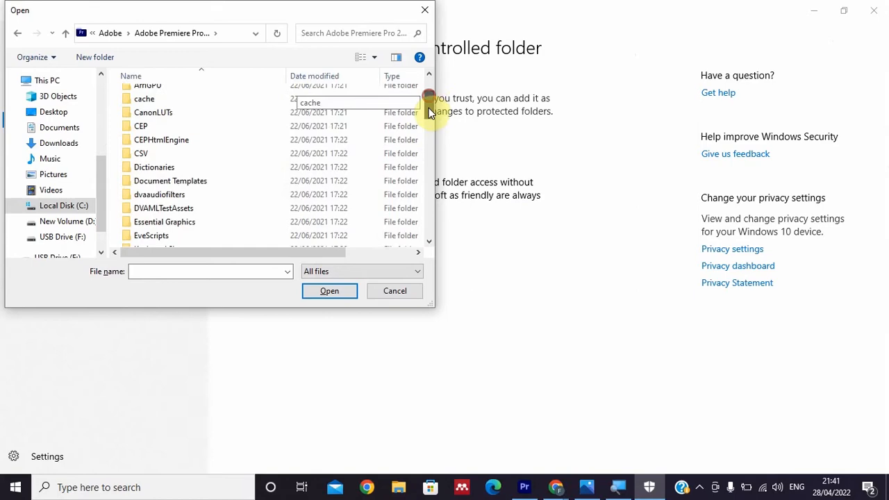
Select Adobe Premiere Pro.exe and confirm it as an allowed app.
scroll(down, 3)
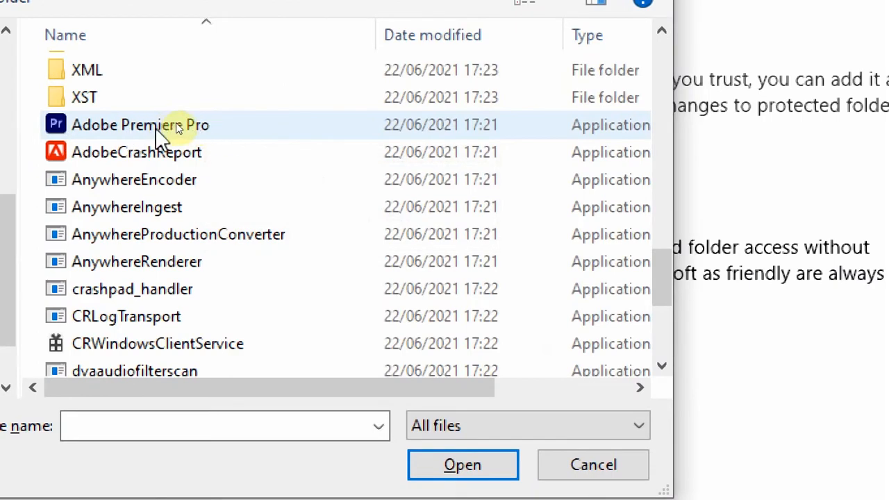
click(139, 125)
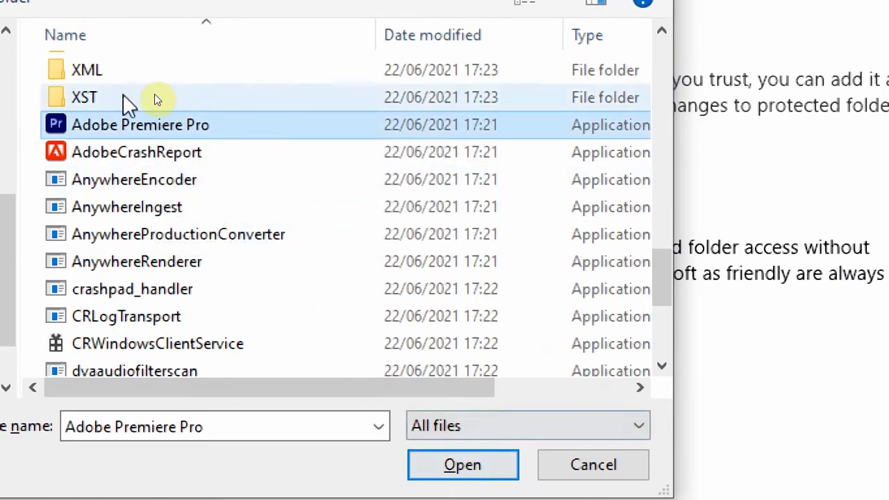
click(463, 464)
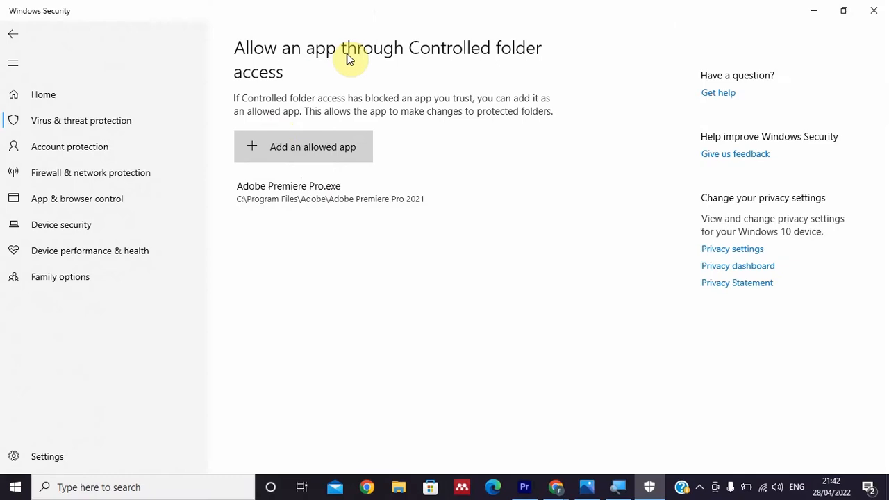
mouse_move(386, 219)
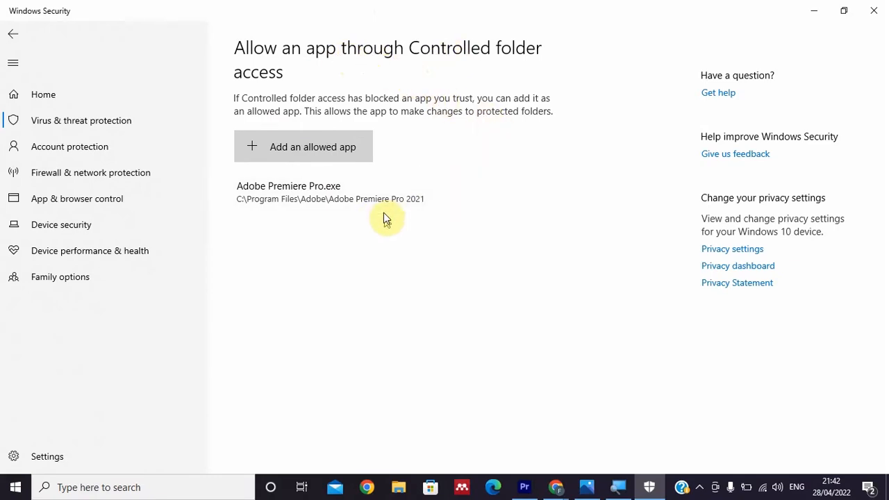
mouse_move(874, 11)
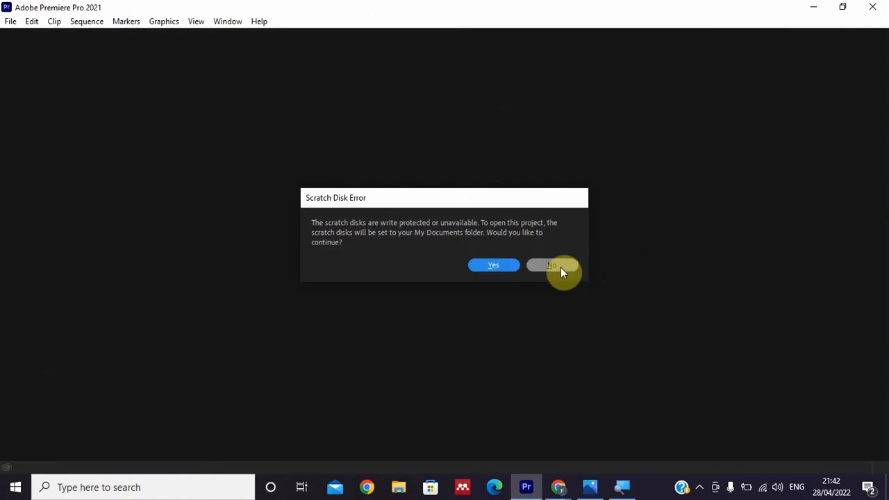
Decline moving scratch disks so the taskbar project opens in Premiere Pro.
click(494, 264)
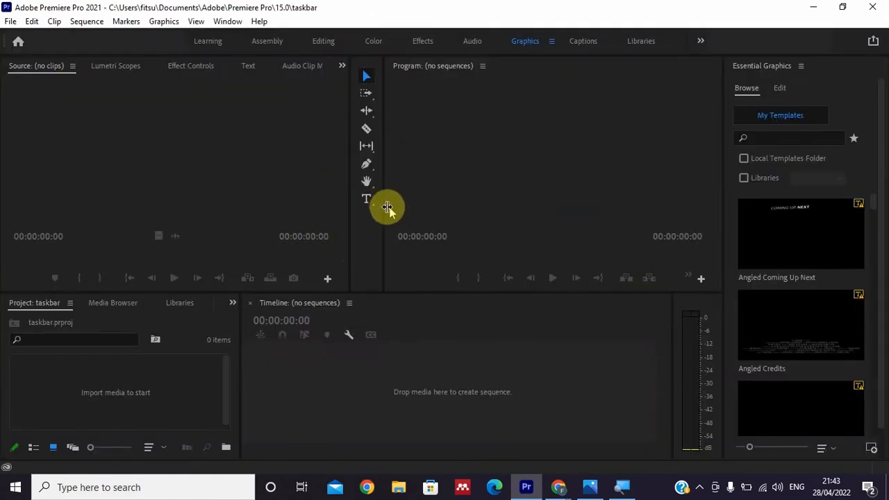
mouse_move(628, 97)
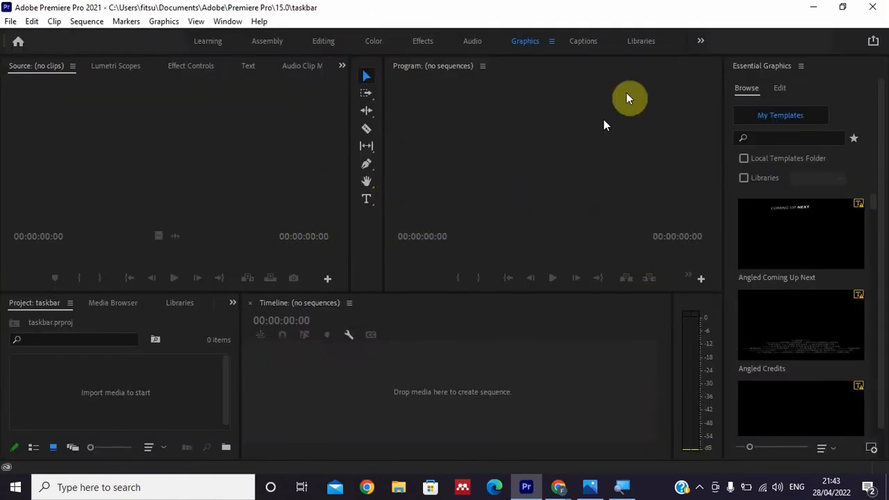
mouse_move(751, 27)
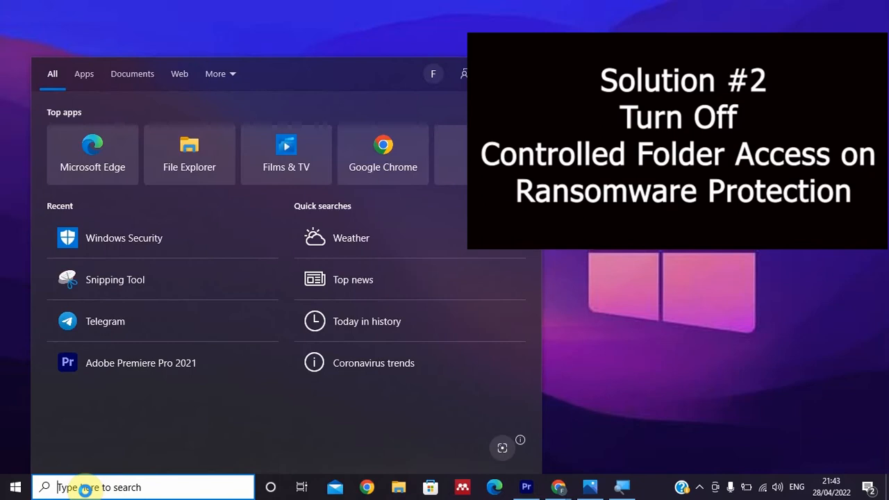
Search 'window', reopen Virus & threat protection and go to Manage ransomware protection.
text(window)
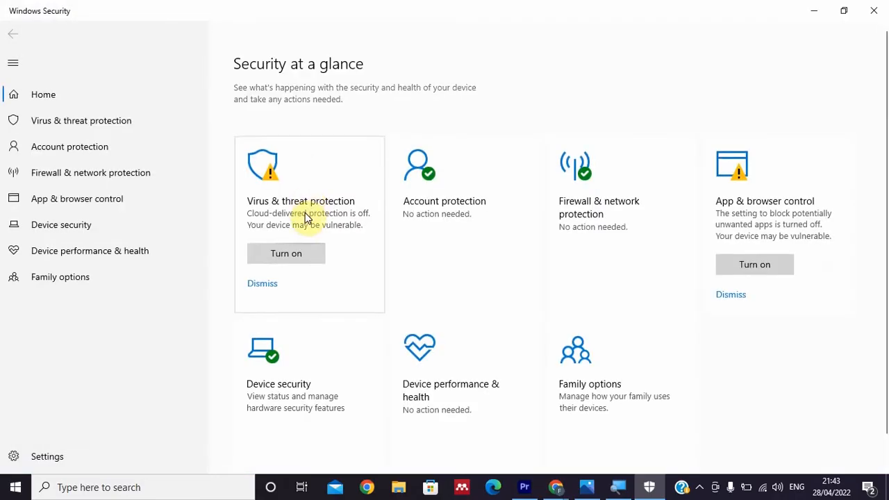
click(81, 119)
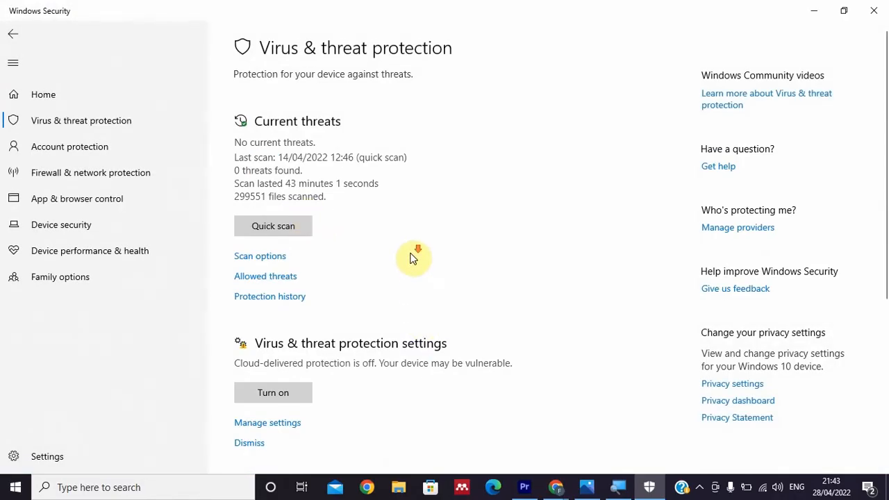
scroll(down, 3)
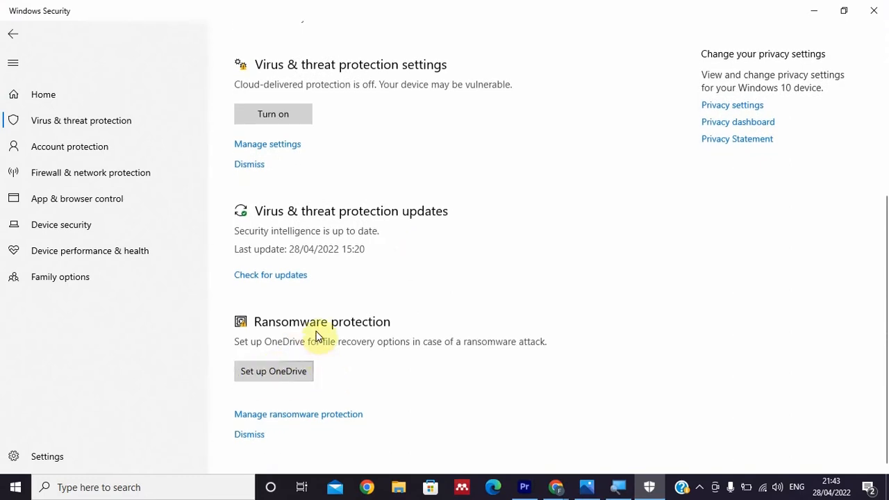
mouse_move(275, 422)
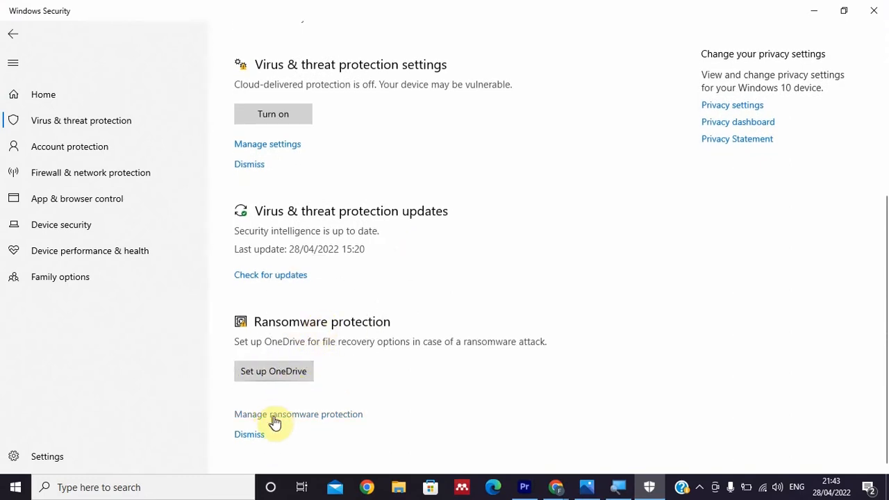
click(297, 414)
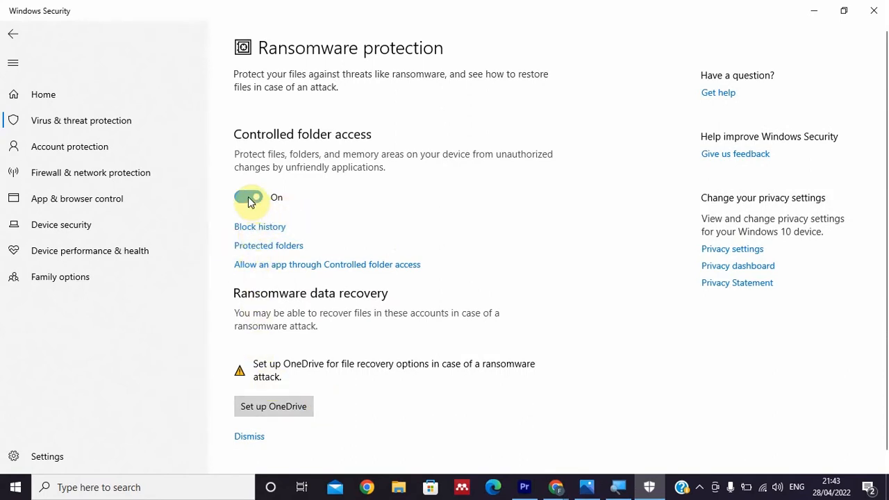
Toggle Controlled folder access to Off.
click(247, 197)
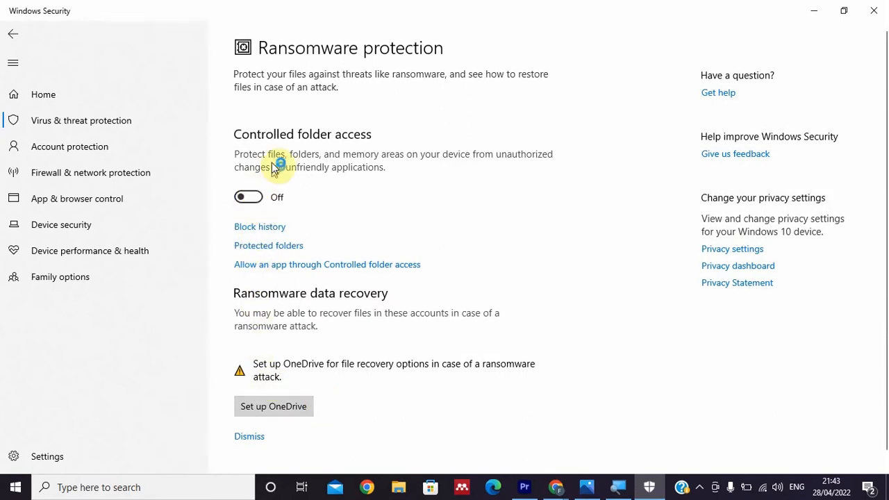
mouse_move(275, 164)
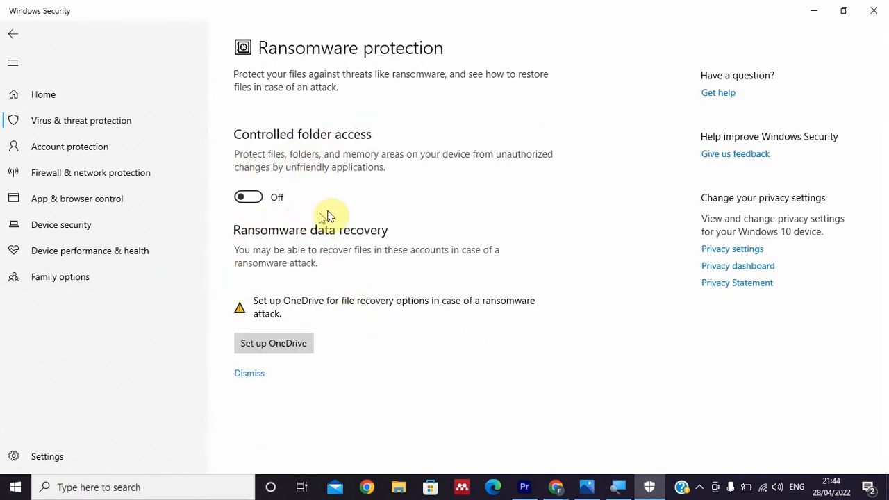
mouse_move(223, 203)
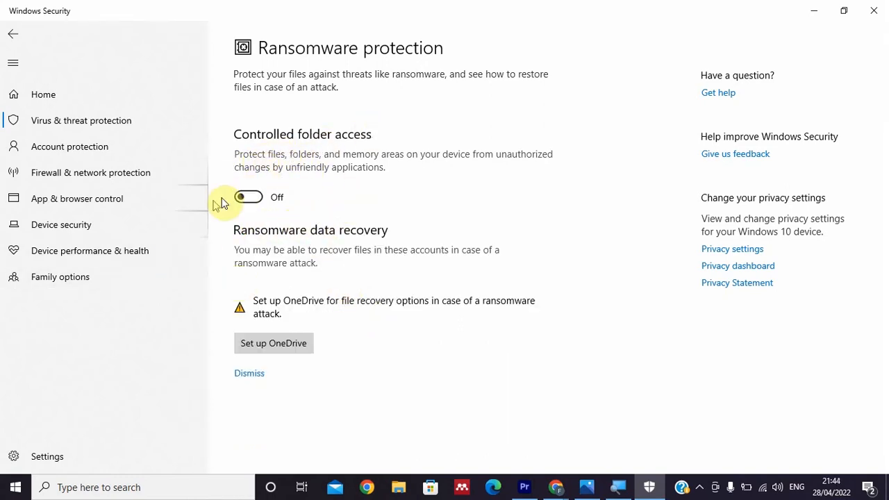
mouse_move(339, 147)
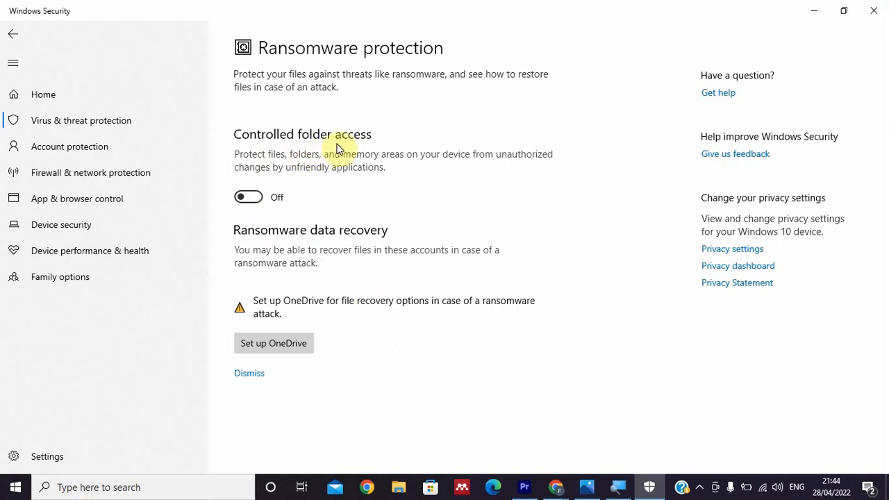
mouse_move(525, 414)
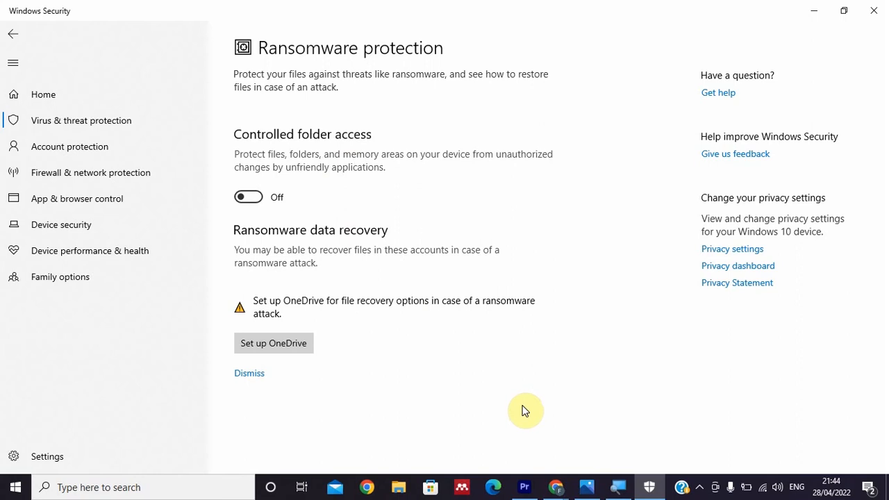
mouse_move(507, 400)
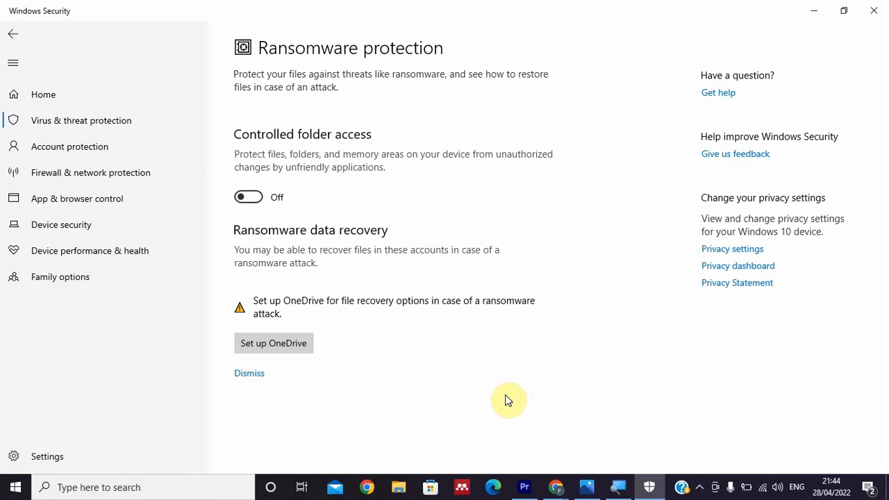